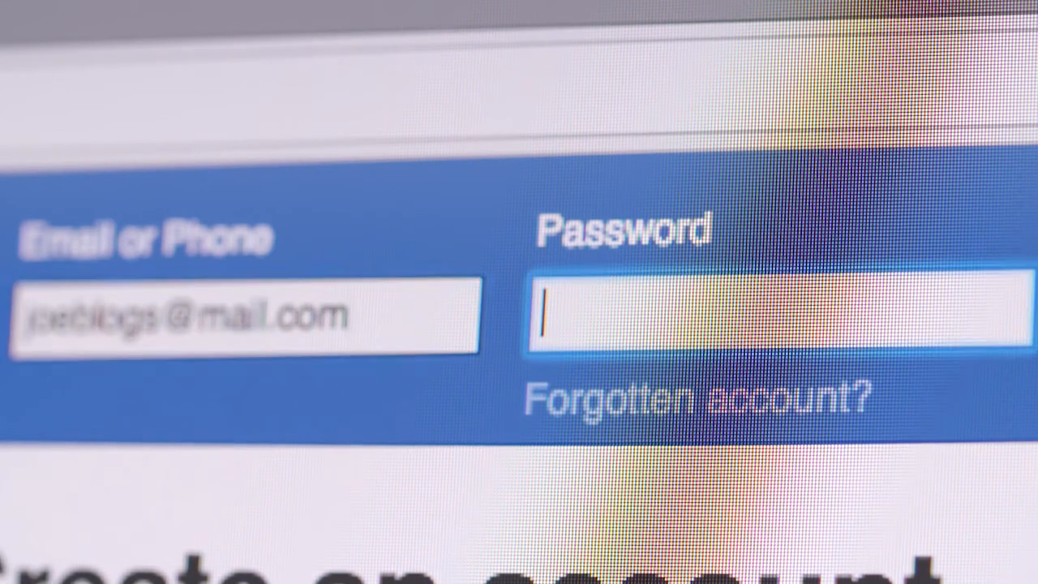
text(•••)
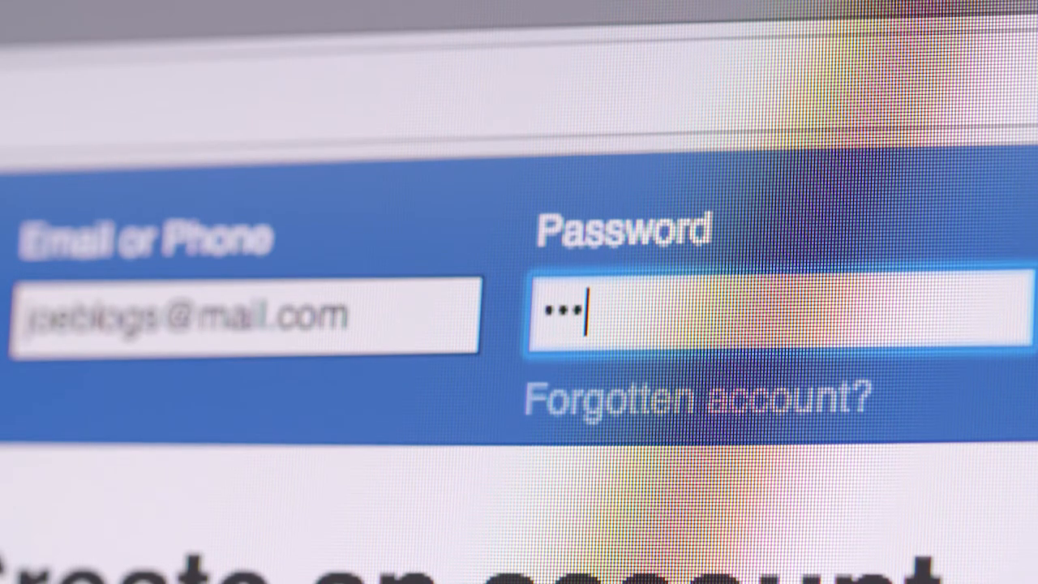